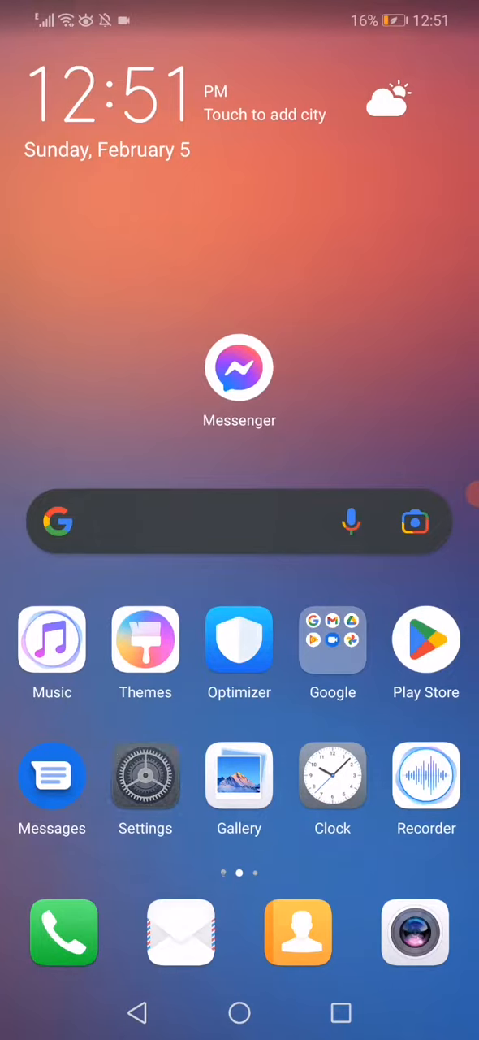
Step: Launch the Settings app from the Android home screen
left_click(144, 775)
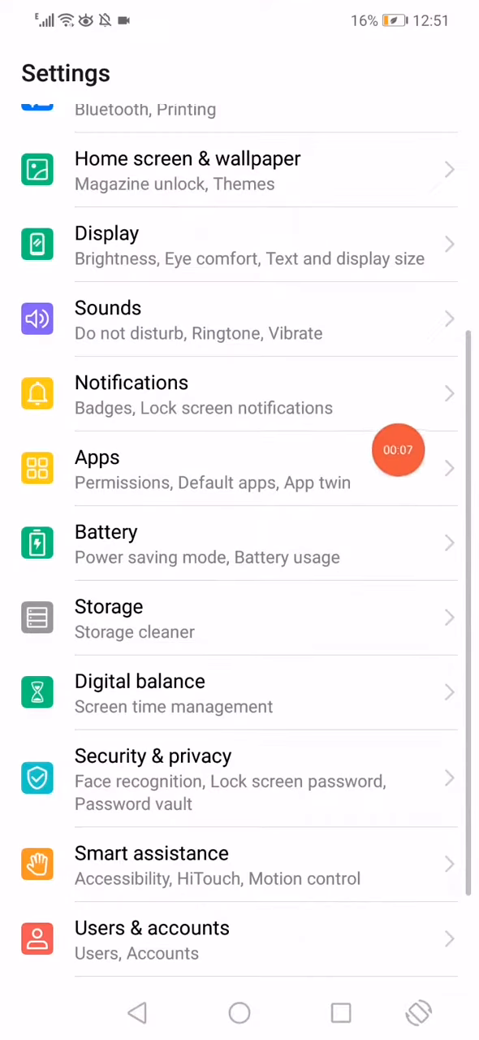
Step: Open Apps and scroll the All apps list down to Messenger
left_click(97, 458)
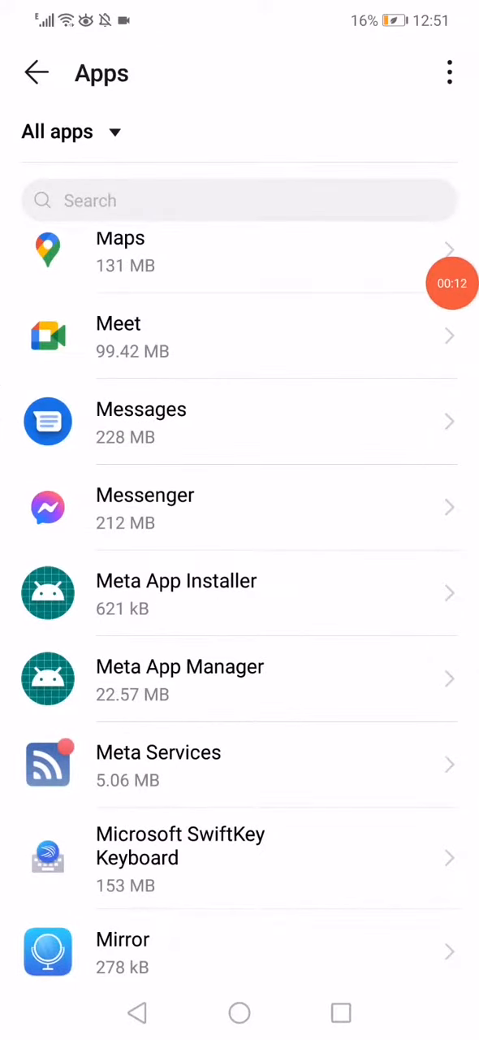
scroll("down", 3)
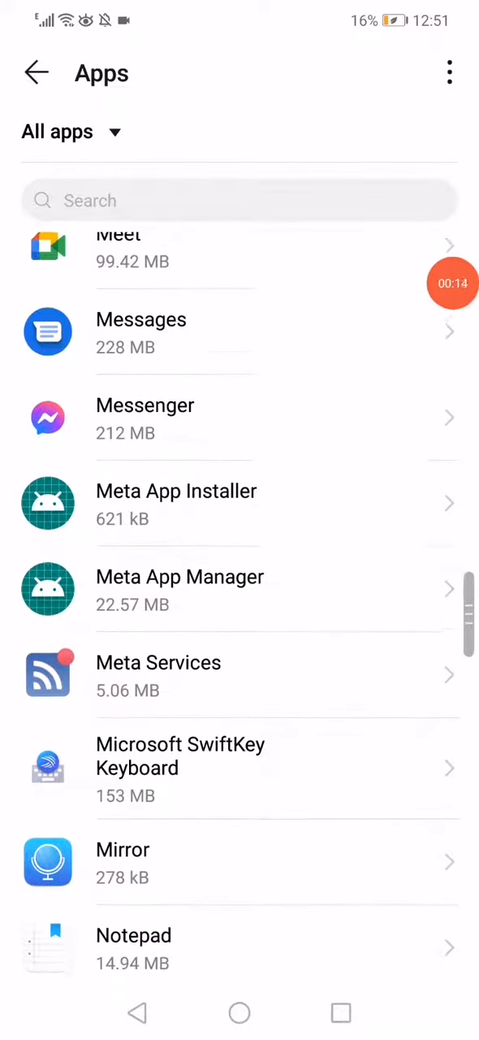
scroll("down", 3)
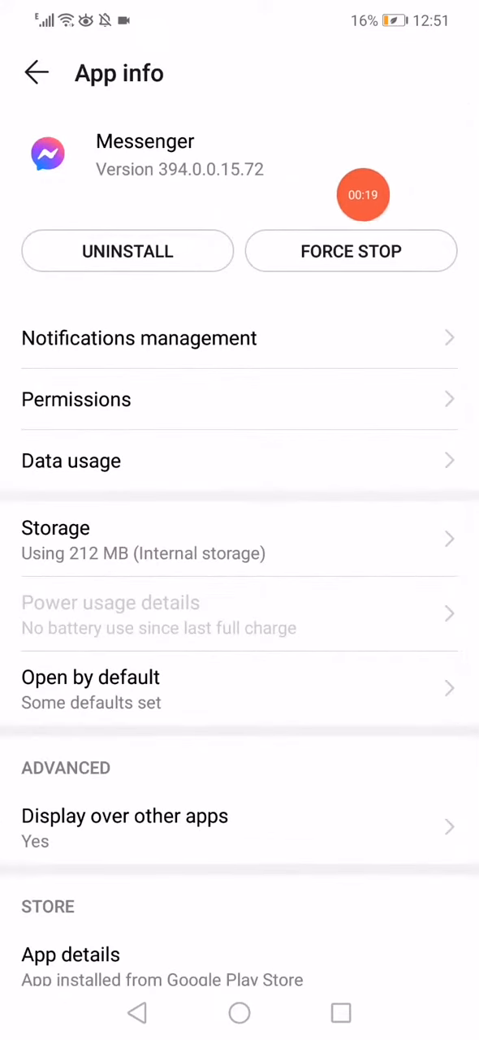
Step: Enable Messenger's mobile data, Wi-Fi and roaming, disable background data, then go back
left_click(71, 460)
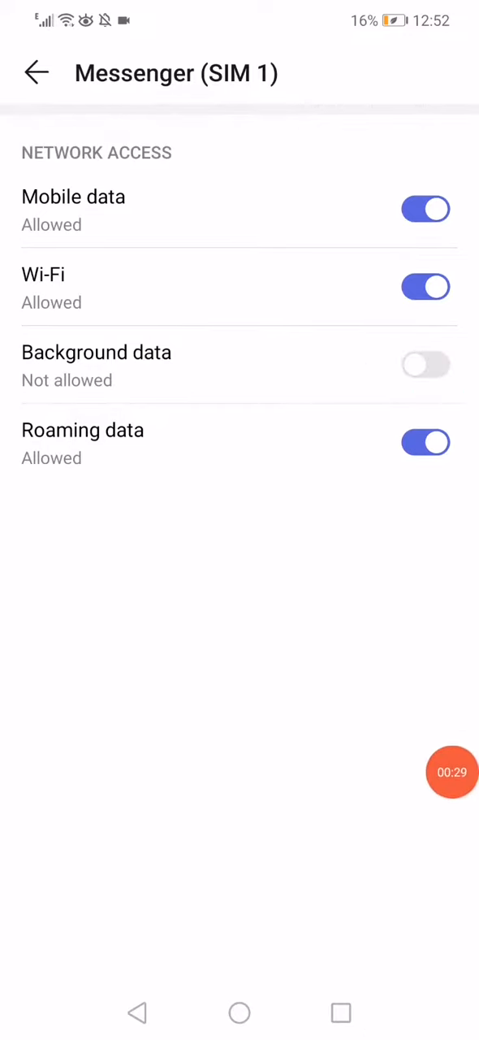
left_click(36, 72)
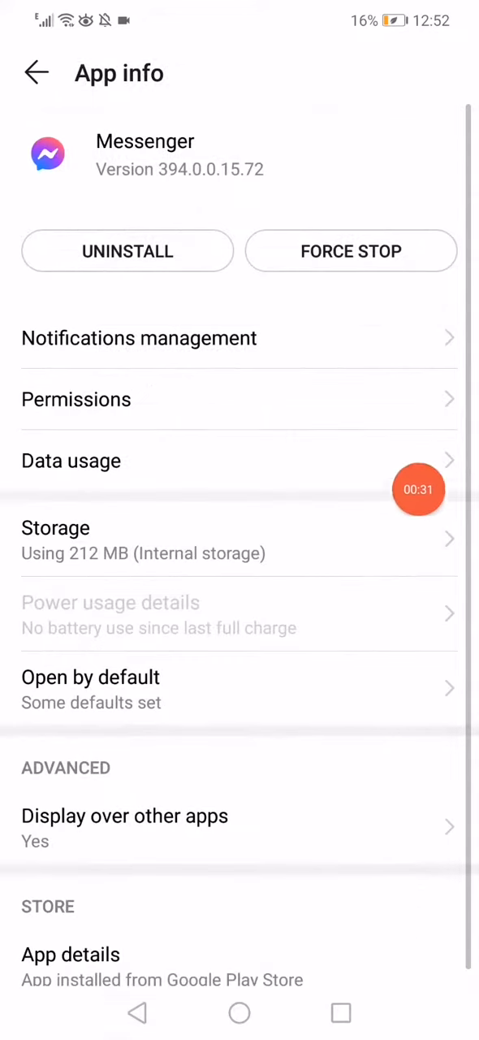
mouse_move(312, 247)
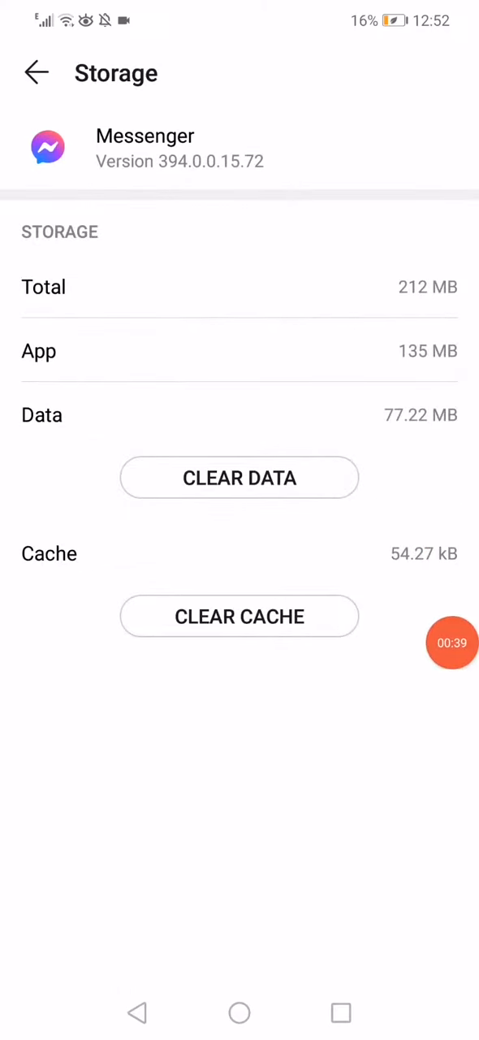
Step: Clear Messenger's cache from its Storage page, leaving 0 B cache
left_click(240, 616)
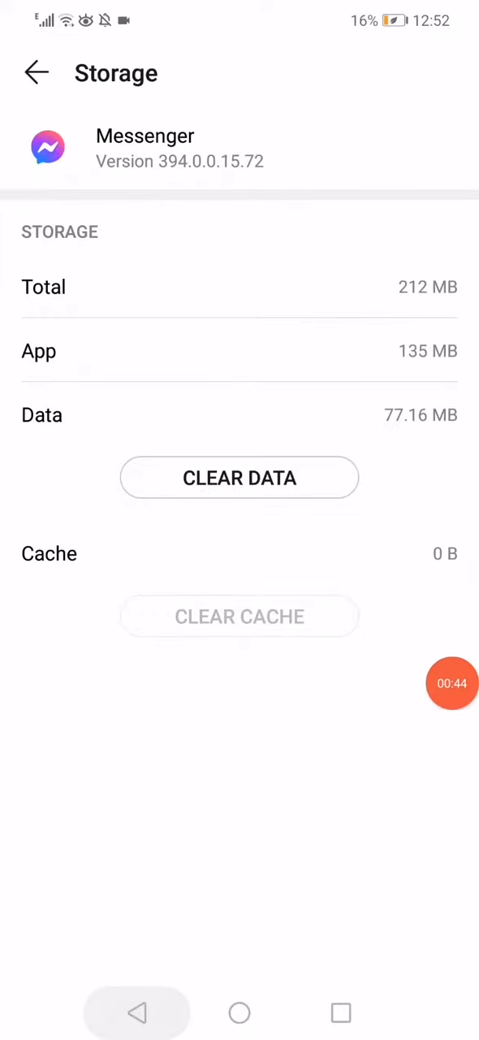
Step: Switch airplane mode on and off in Wireless & networks, then return home
left_click(36, 72)
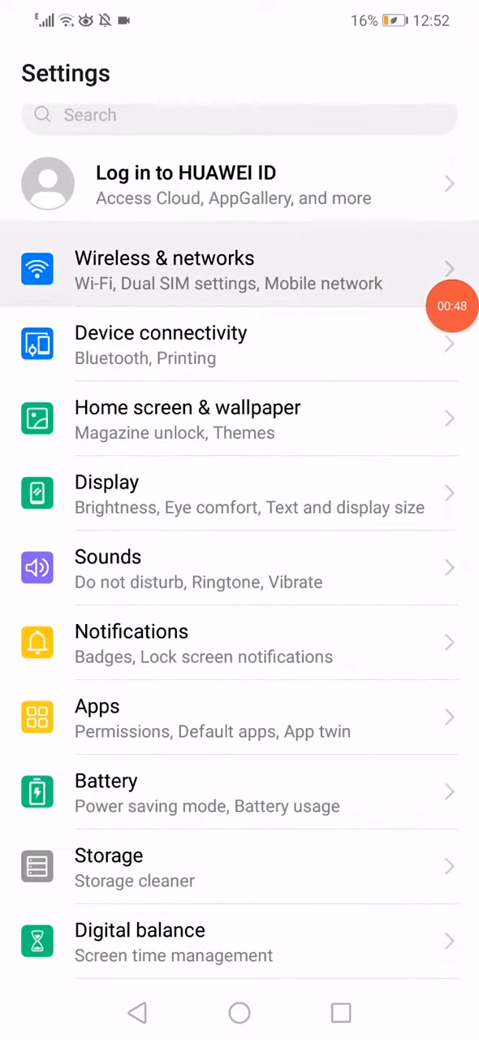
left_click(164, 271)
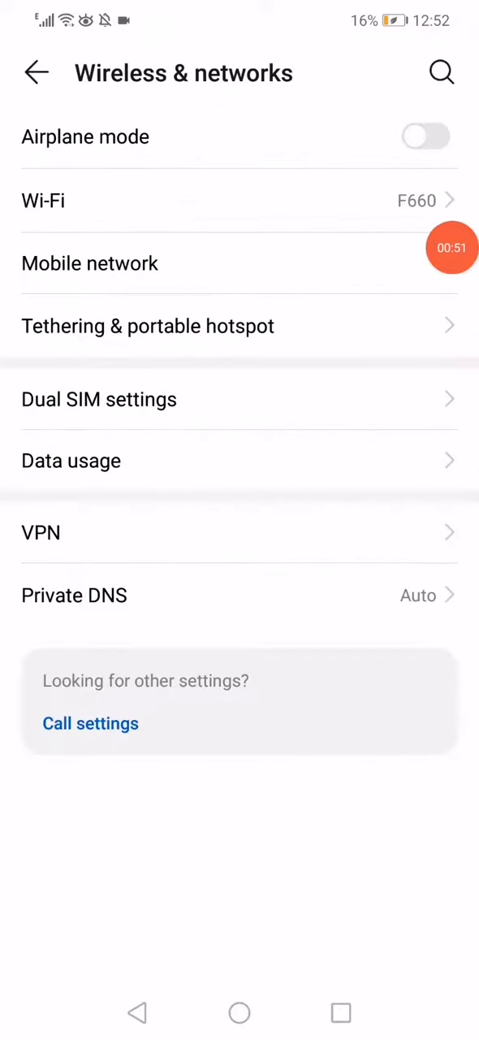
left_click(426, 136)
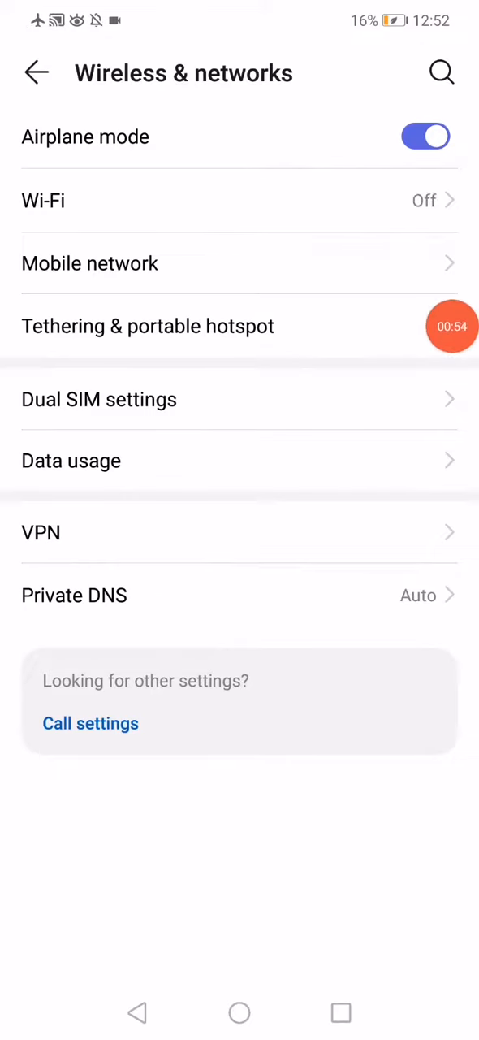
left_click(341, 1013)
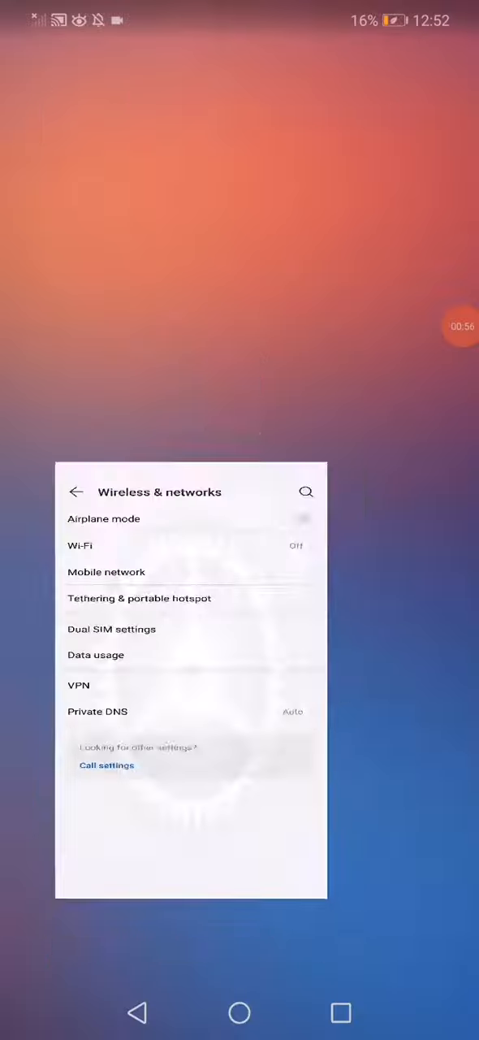
left_click(239, 1013)
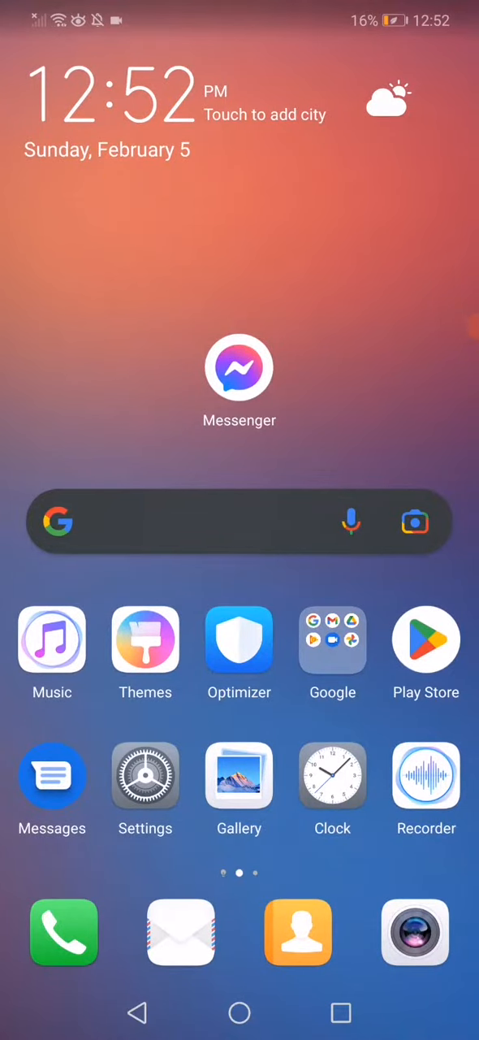